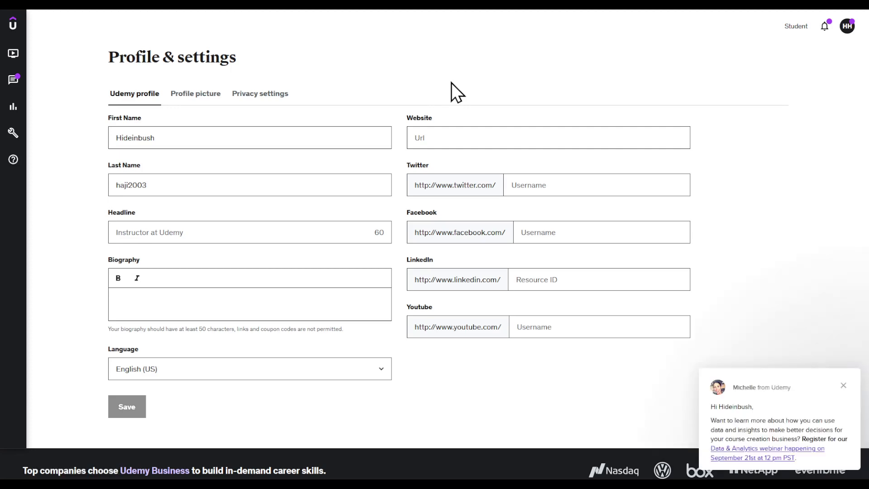
Dismiss the Michelle chat popup and bring up the account menu from the HH avatar.
click(843, 386)
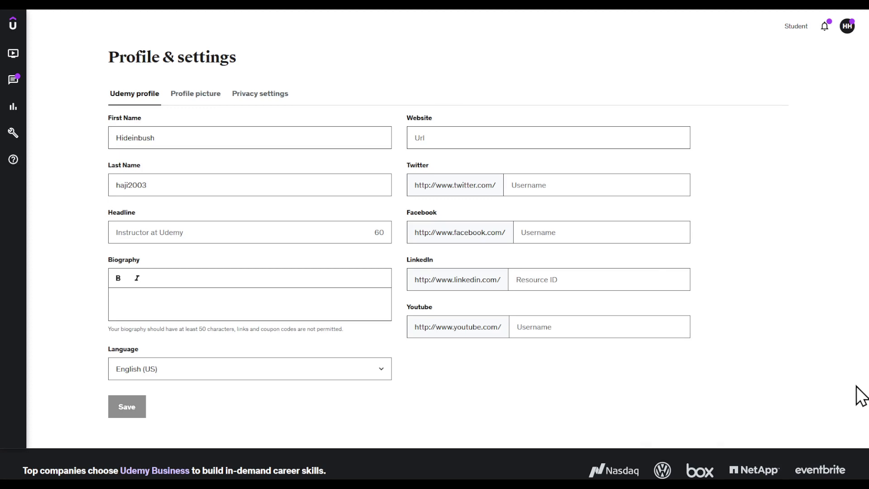
click(847, 25)
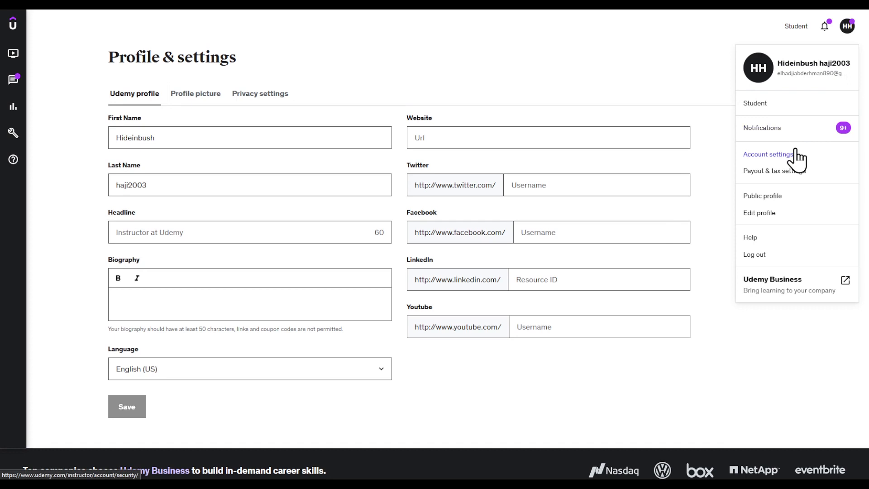
mouse_move(802, 161)
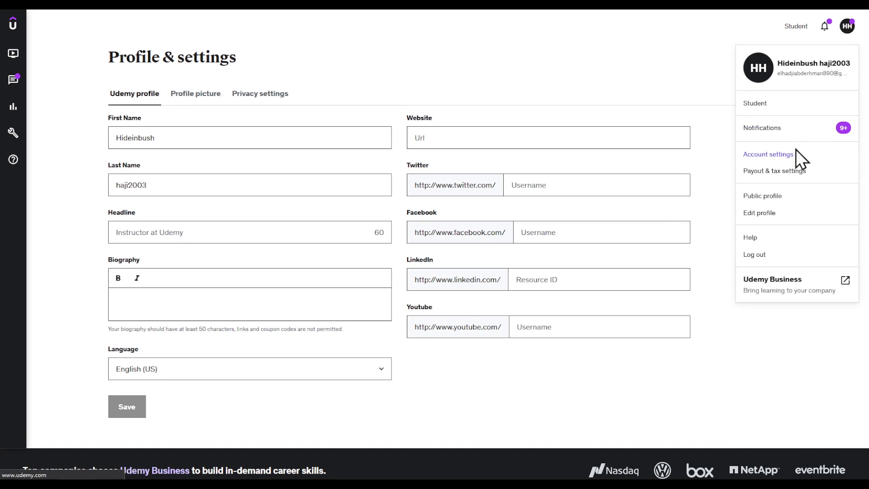
Go to Account settings' security tab, then bring up the avatar menu again.
click(768, 154)
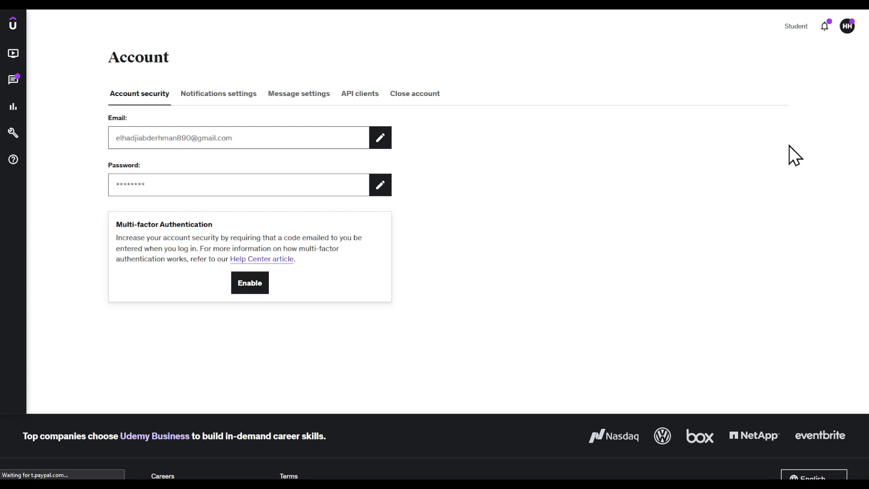
mouse_move(626, 127)
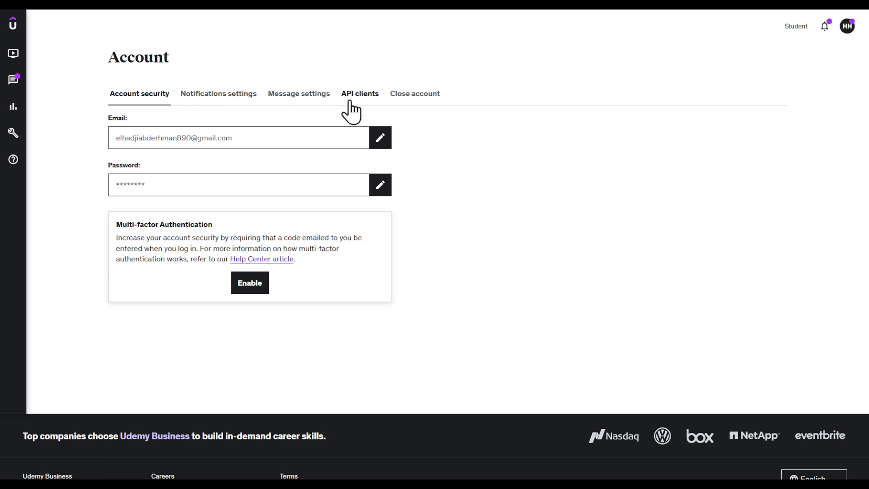
mouse_move(427, 110)
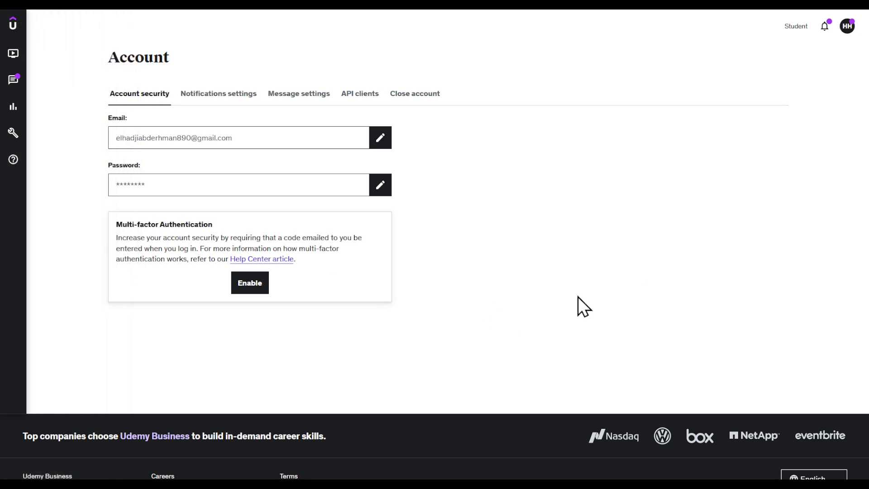
click(847, 26)
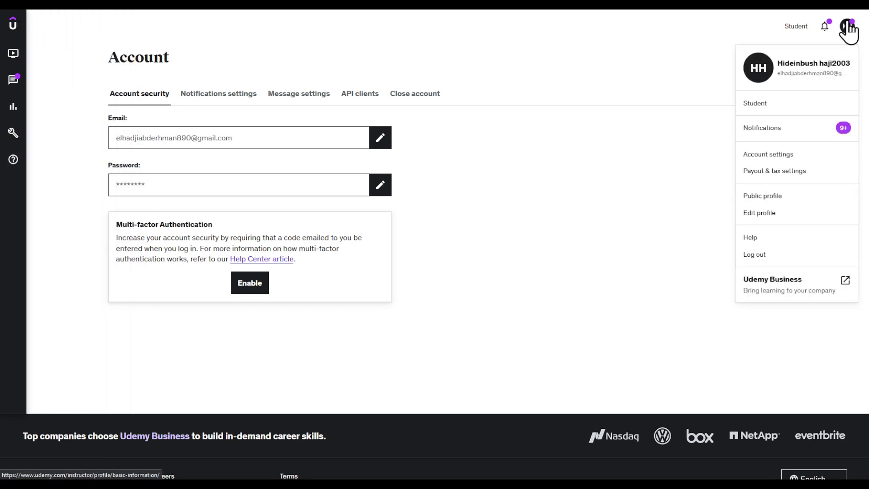
mouse_move(754, 254)
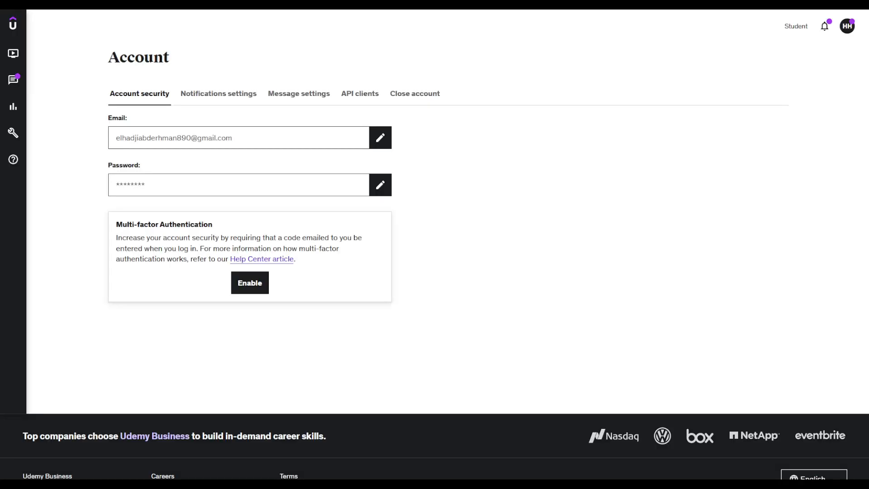
Switch to the Student home page and bring up its fuller account menu.
click(848, 25)
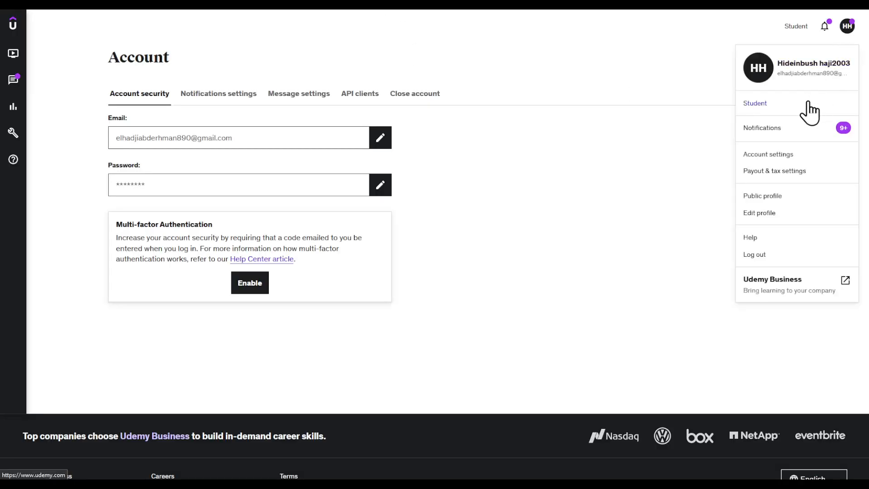
click(755, 103)
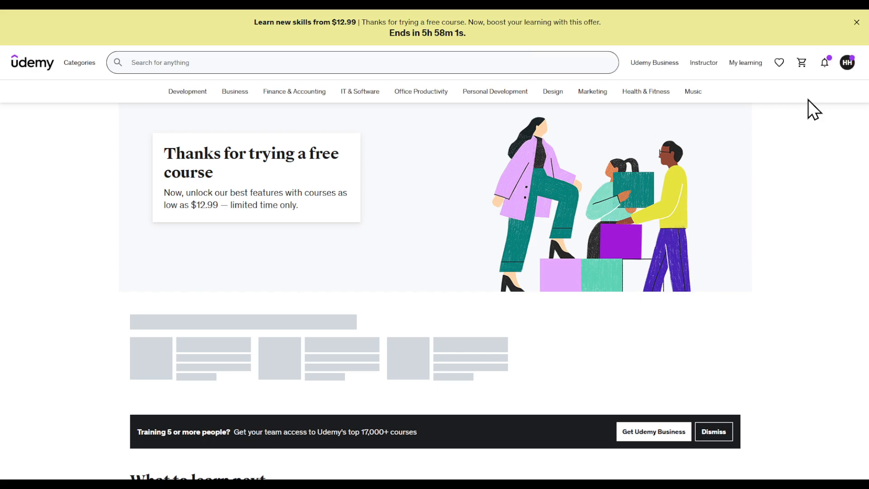
click(847, 63)
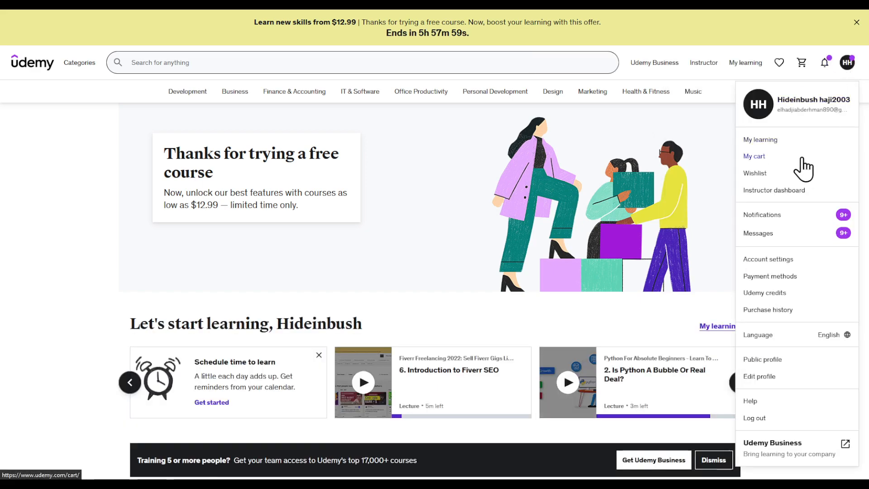
scroll(down, 3)
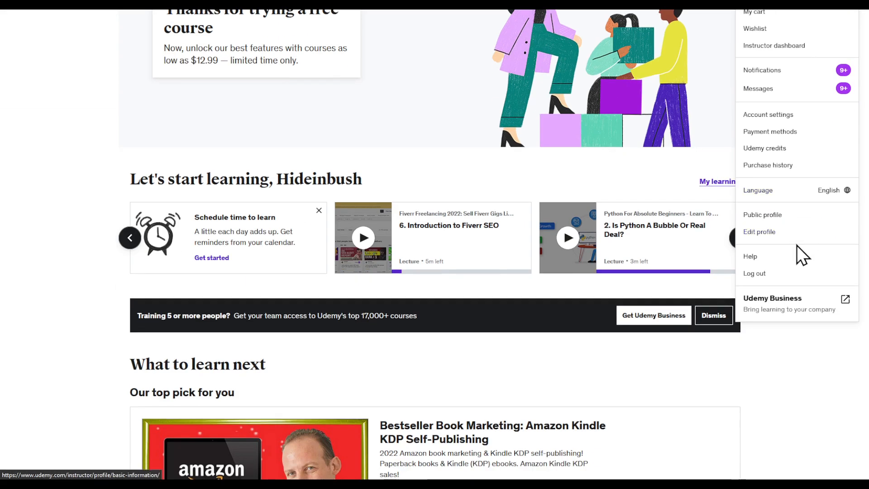
scroll(up, 3)
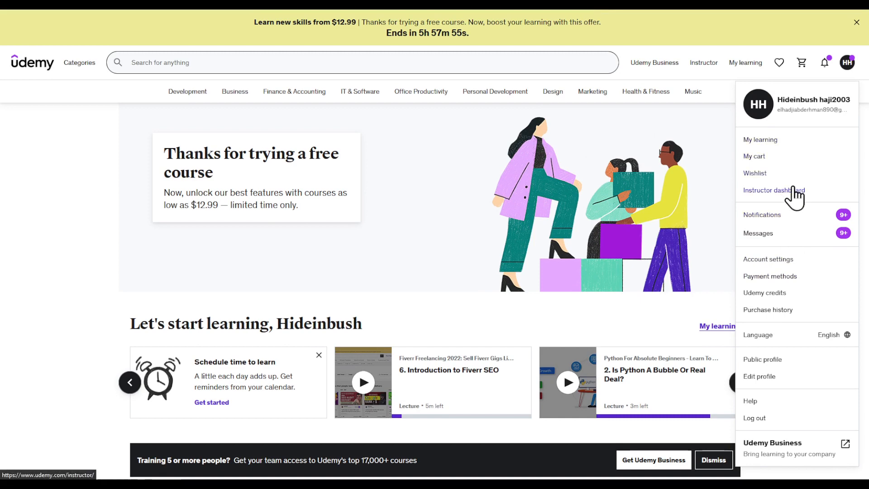
Browse the instructor dashboard's course-creation resources, then return to Account settings via the avatar menu.
click(774, 190)
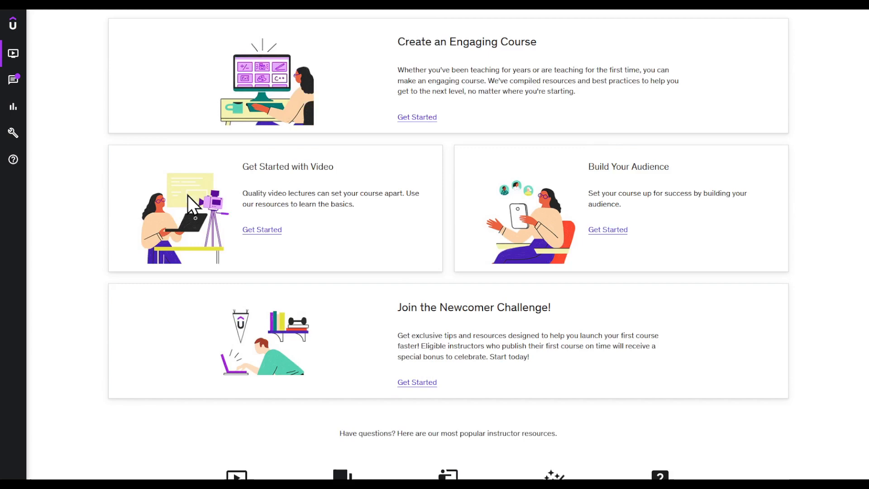
scroll(down, 3)
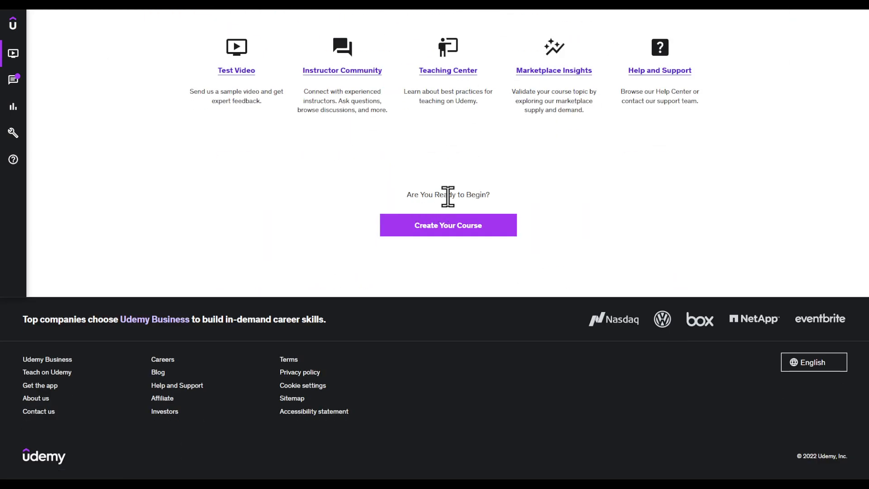
click(847, 27)
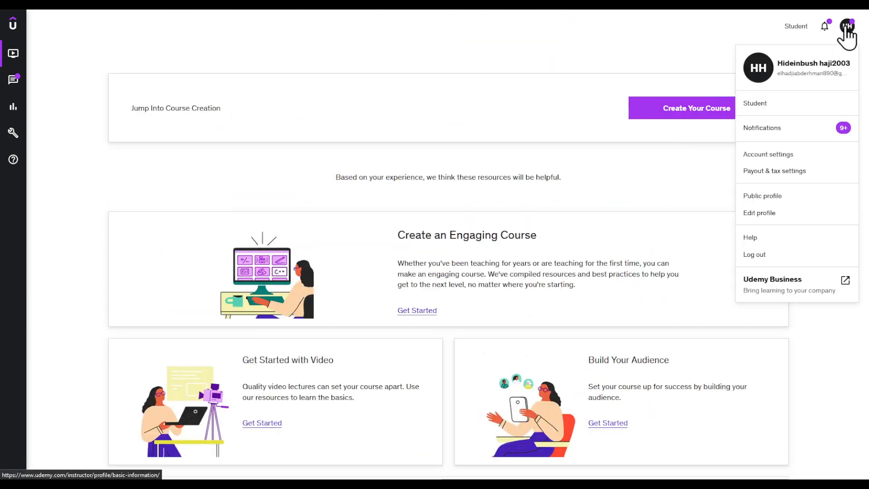
mouse_move(769, 154)
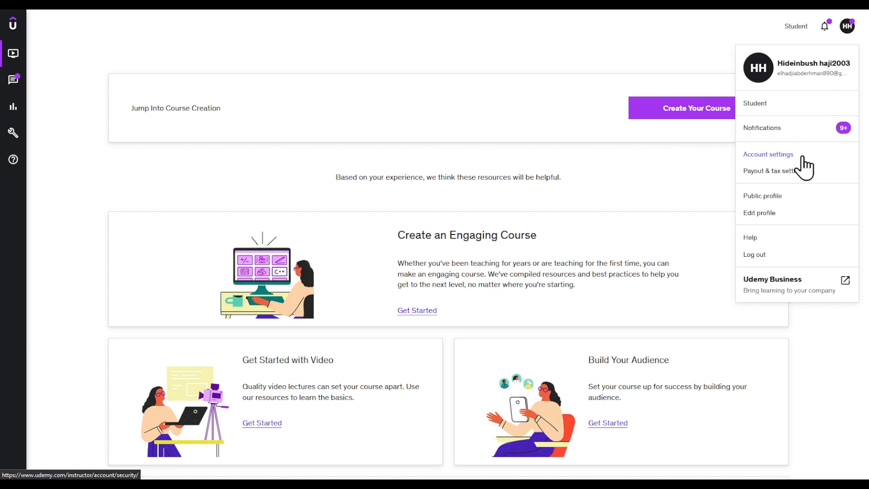
click(769, 154)
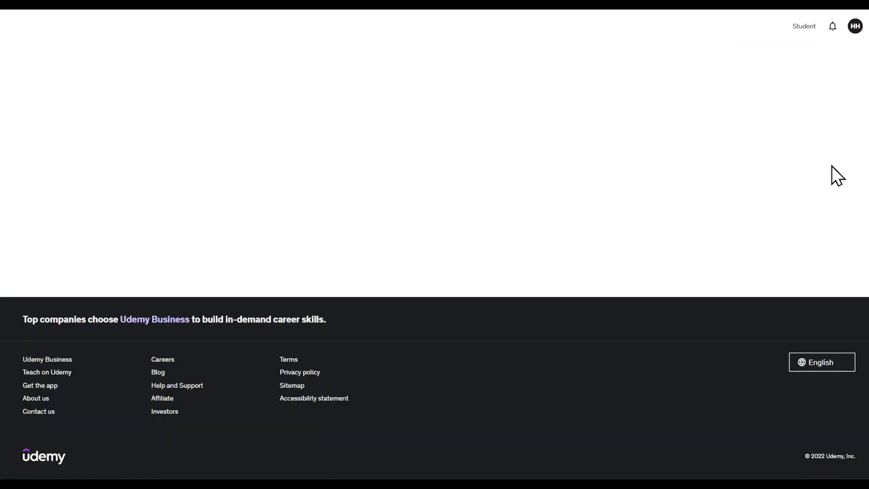